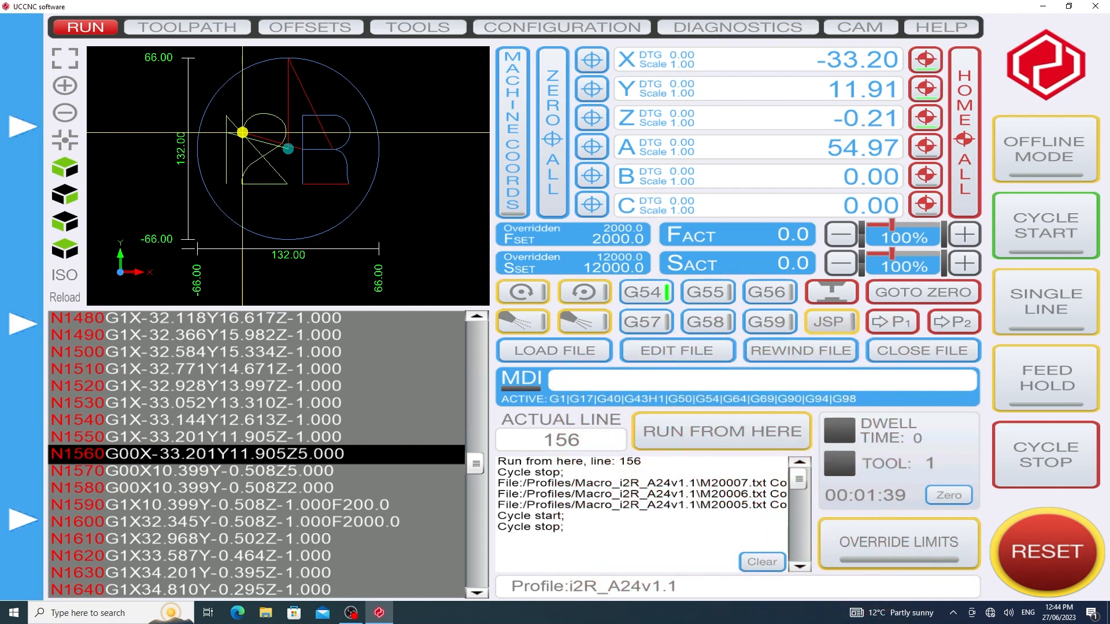
Step: Run from line 156, bringing up initial movement preparation with feed 2000 and safe Z 25
{"action": "left_click", "coordinate": [720, 430]}
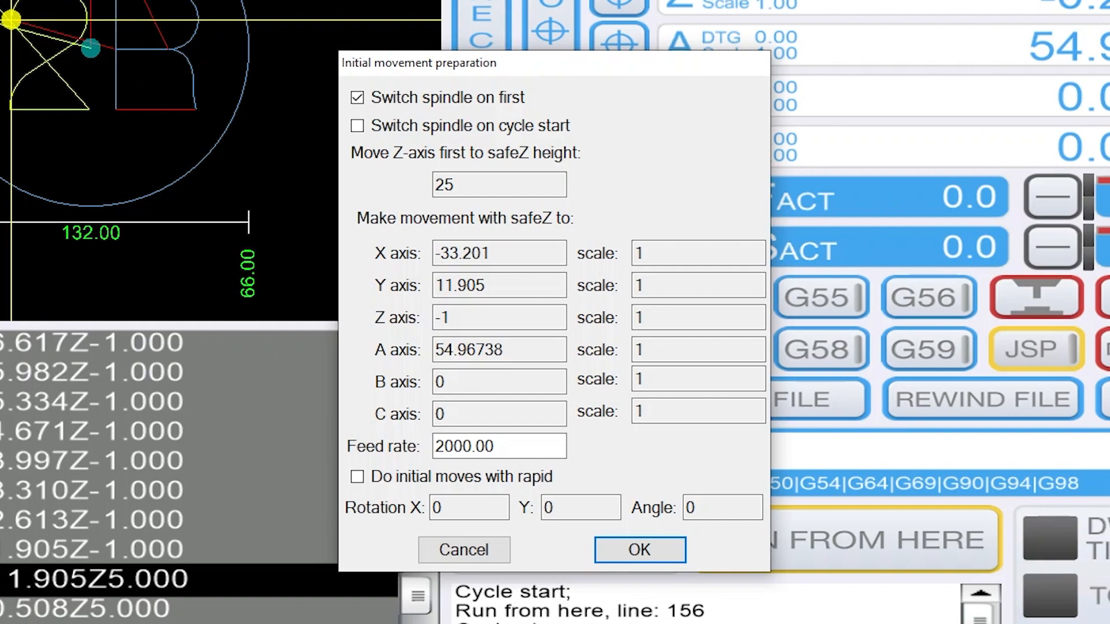
{"action": "left_click", "coordinate": [638, 549]}
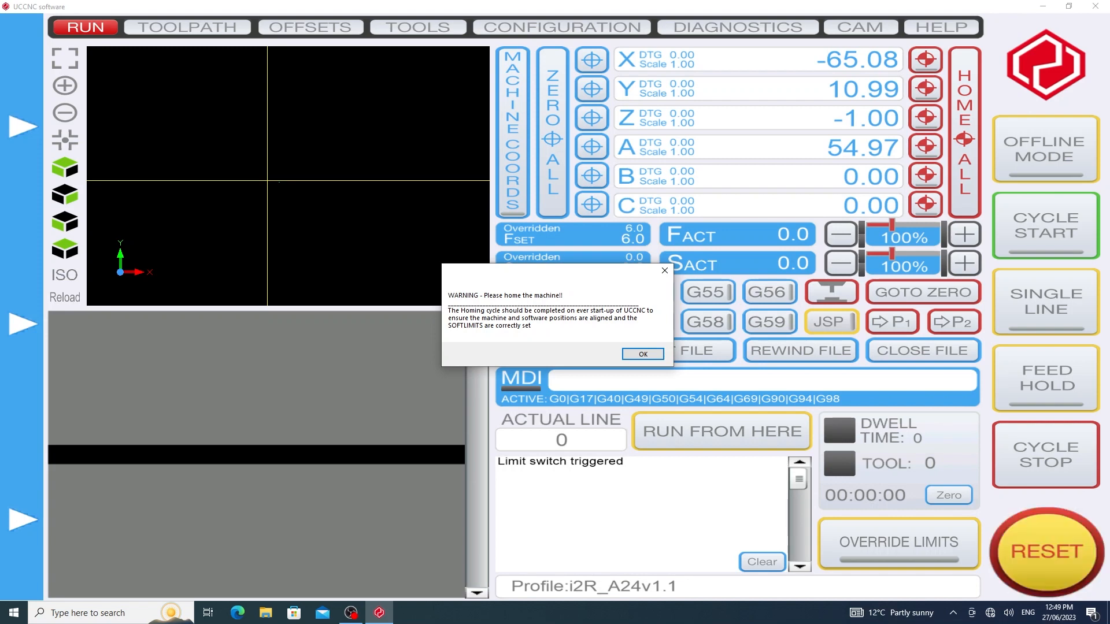
Step: Dismiss the 'Please home the machine' warning
{"action": "left_click", "coordinate": [641, 354]}
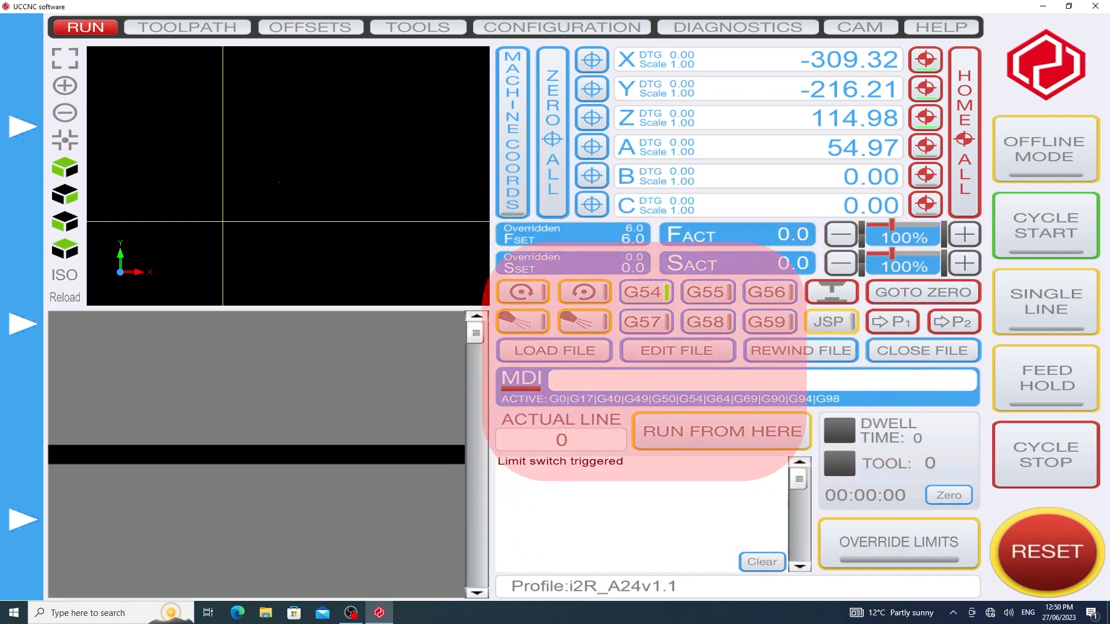
Step: Load the Vectric G-code job file so its i2R toolpath appears in the preview
{"action": "left_click", "coordinate": [555, 350]}
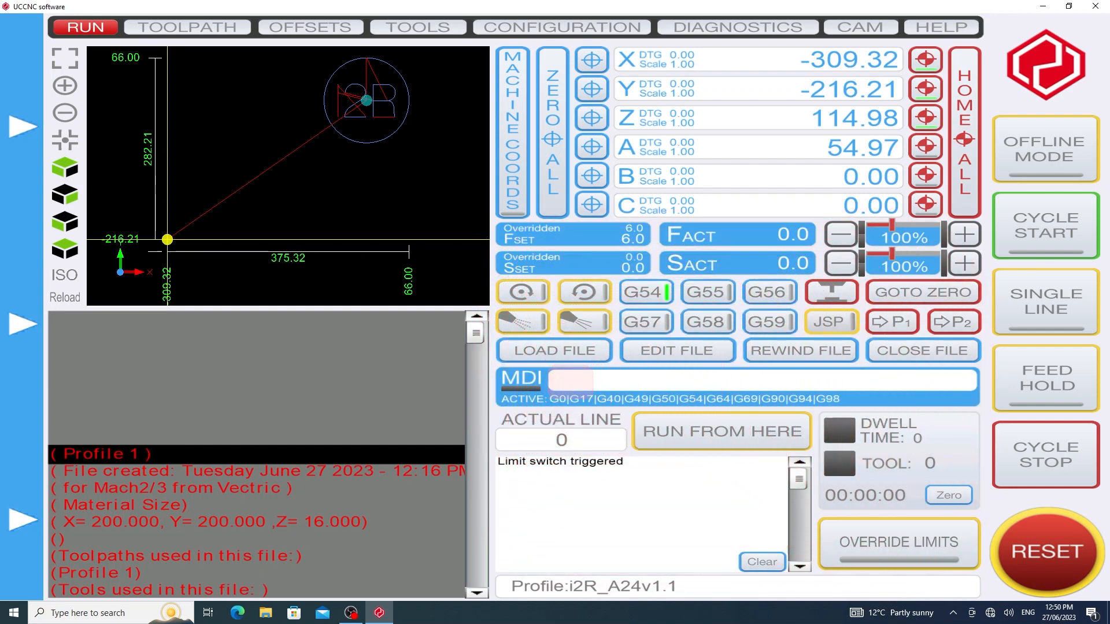
Step: Enter S12000 in MDI to set the spindle speed to 12000
{"action": "type", "text": "s"}
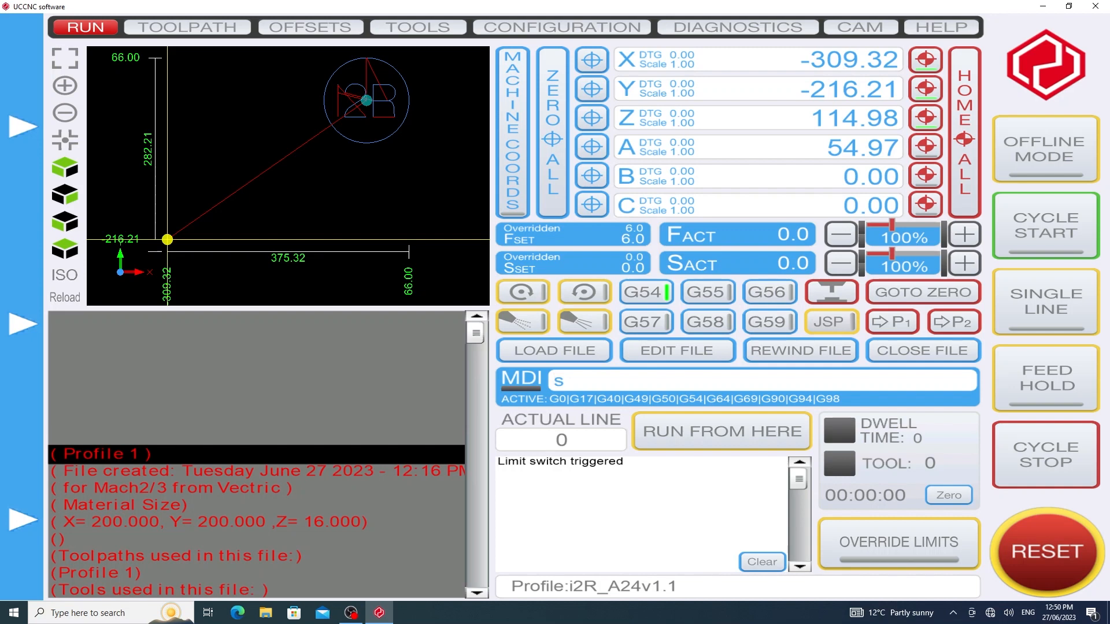
{"action": "type", "text": "12"}
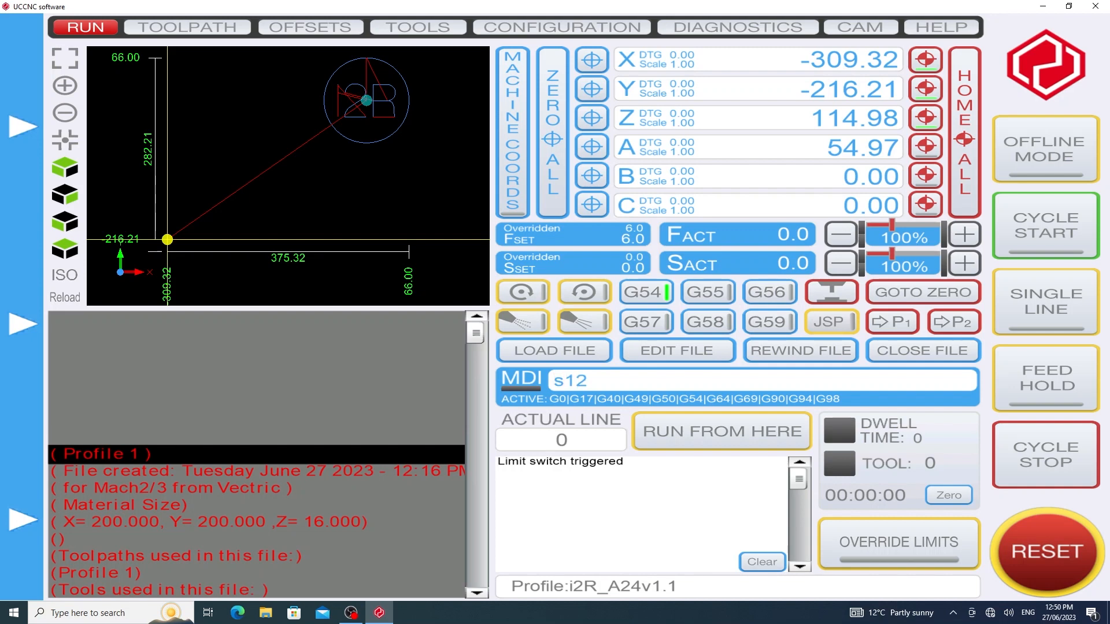
{"action": "type", "text": "000"}
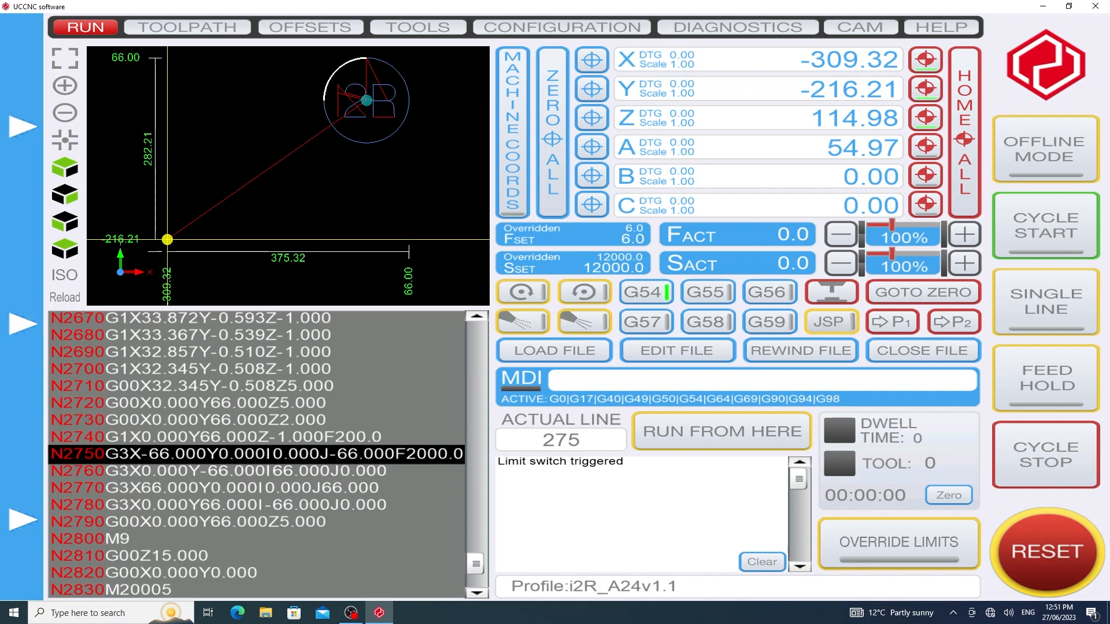
Step: Run from line 275, the N2750 arc move
{"action": "left_click", "coordinate": [720, 431]}
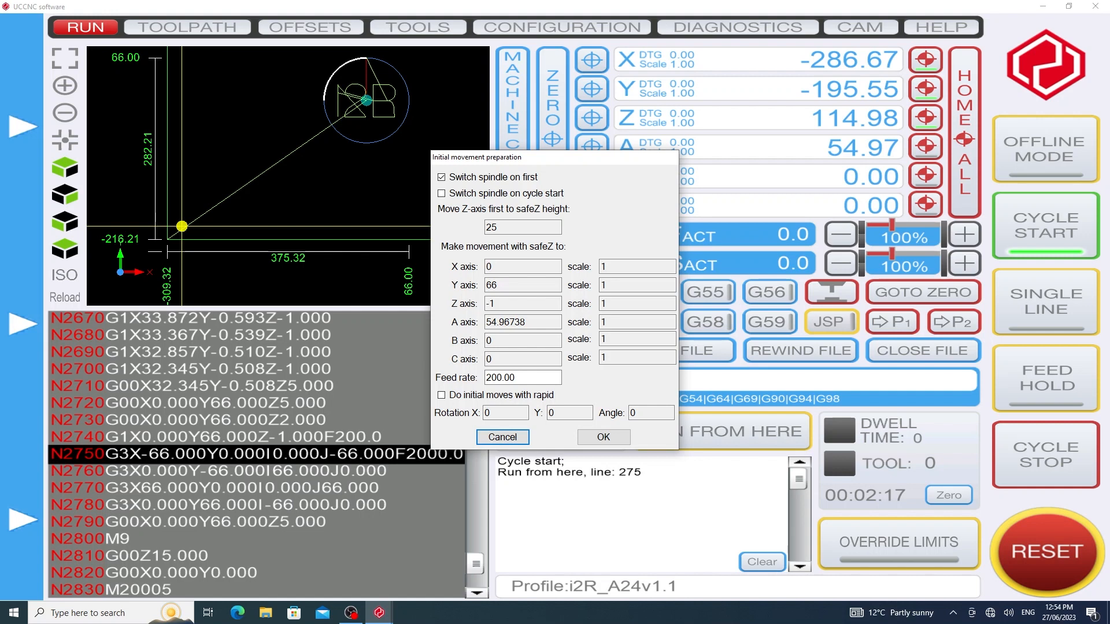
Step: Raise the initial movement feed rate from 200 to 2000 and confirm
{"action": "left_click", "coordinate": [523, 378]}
{"action": "type", "text": "2000"}
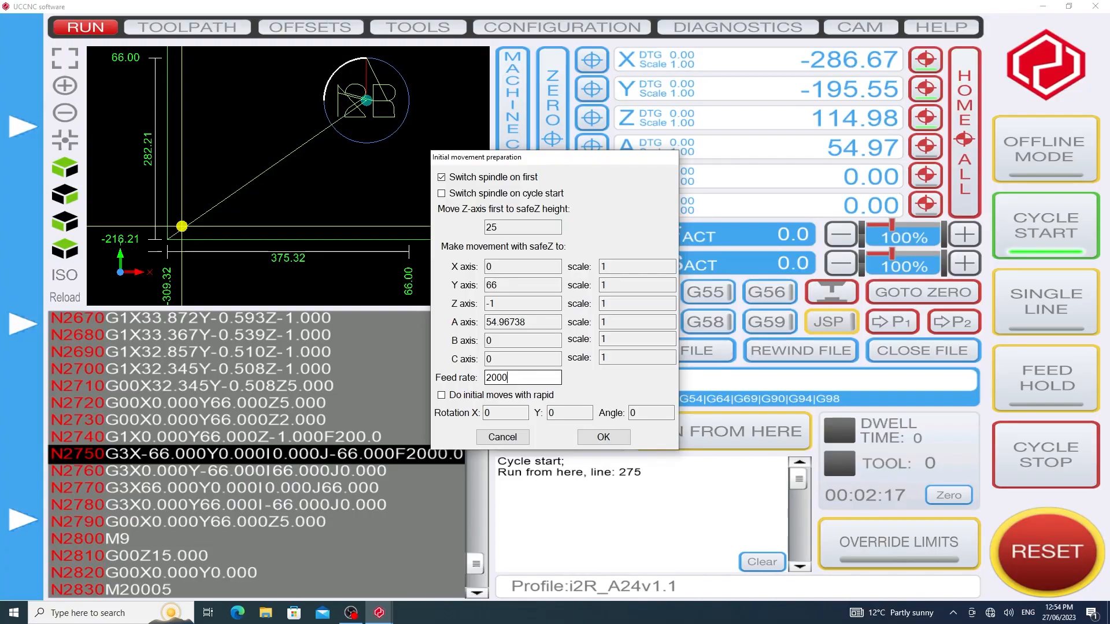
{"action": "left_click", "coordinate": [603, 437]}
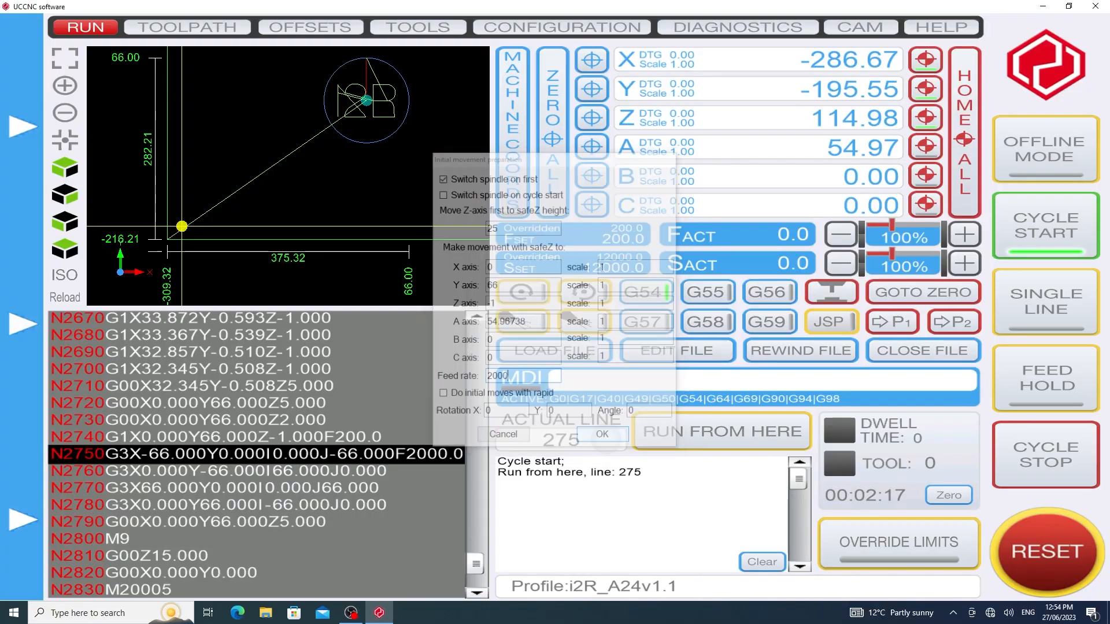